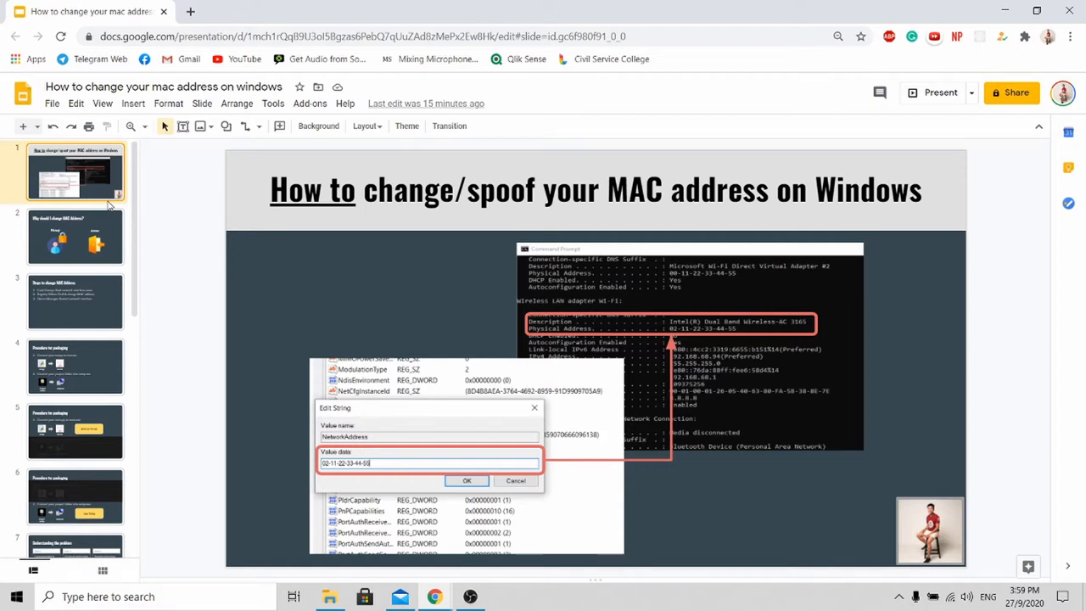
# Show slide 2, 'Why should I change MAC Address?', from the filmstrip
pyautogui.click(76, 235)
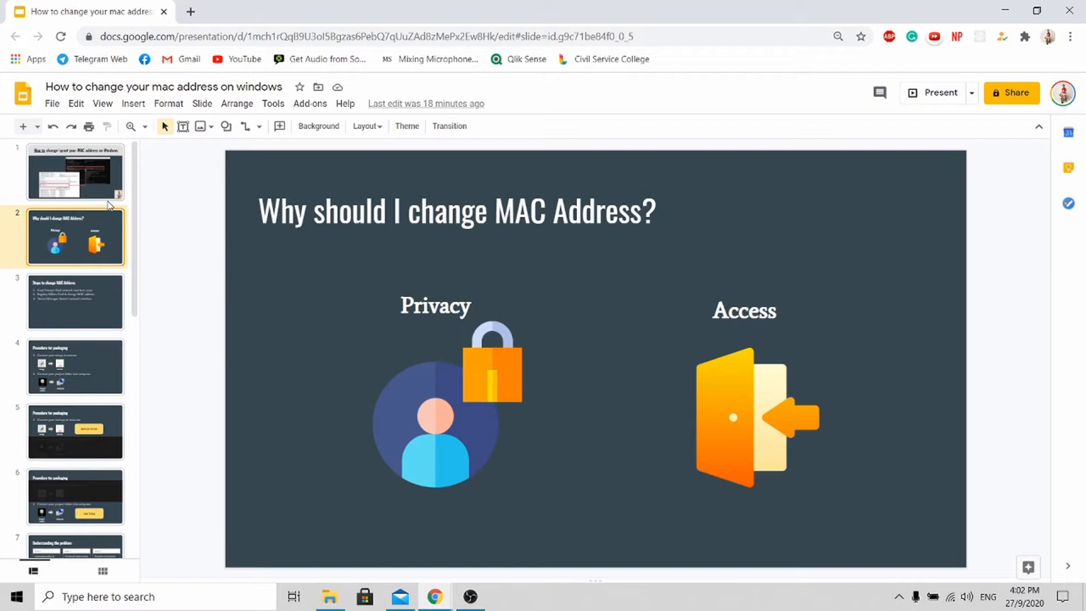
# Show slide 3, 'Steps to change MAC Address', from the filmstrip
pyautogui.click(75, 302)
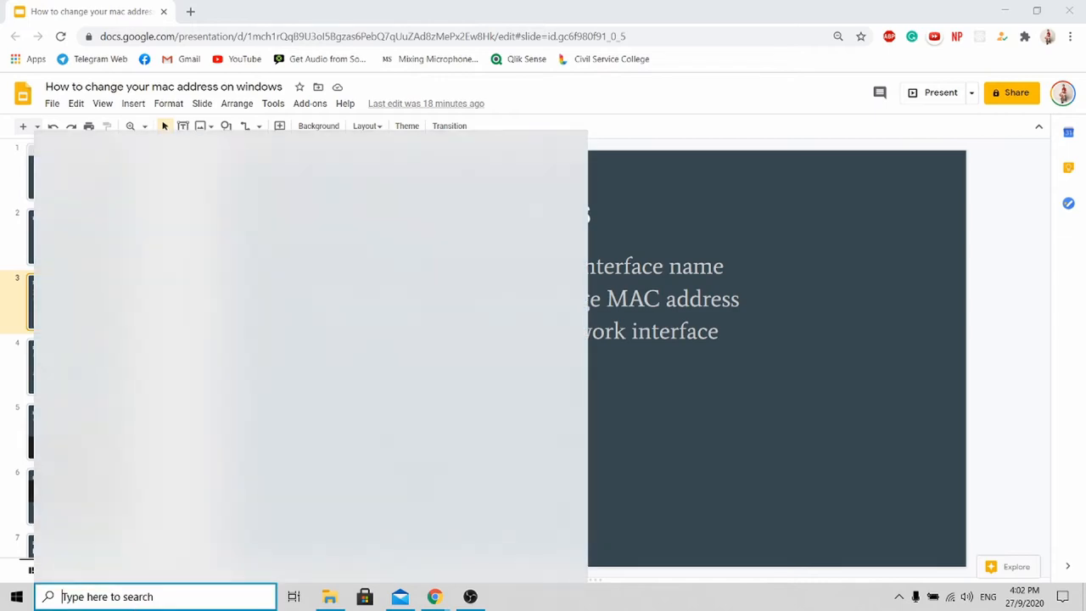
# Run ipconfig in Command Prompt to see the Wi-Fi adapter's current address
pyautogui.click(504, 596)
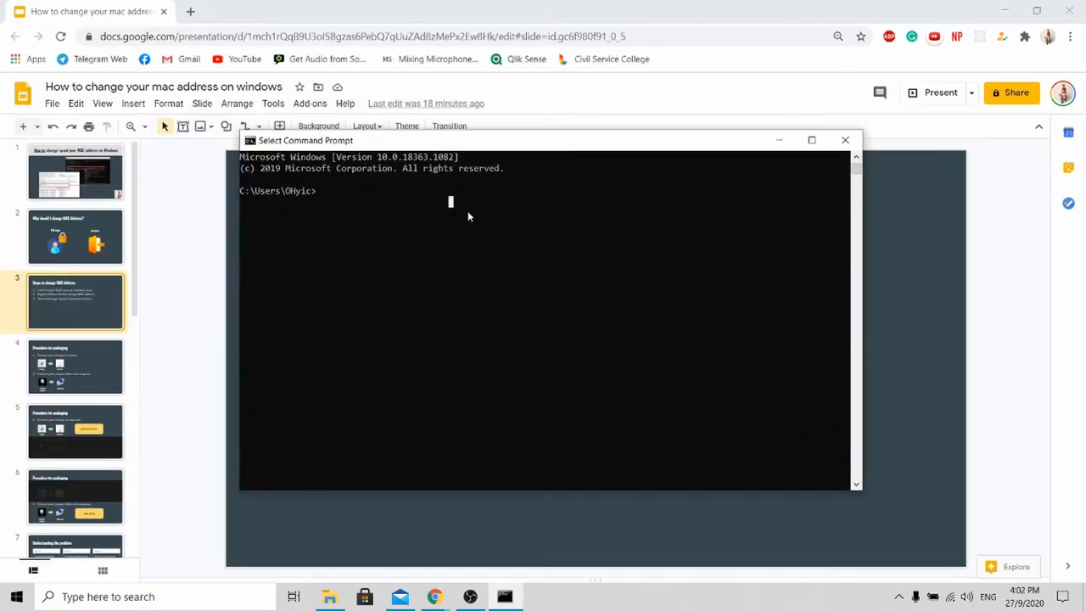
pyautogui.write('ipconfig')
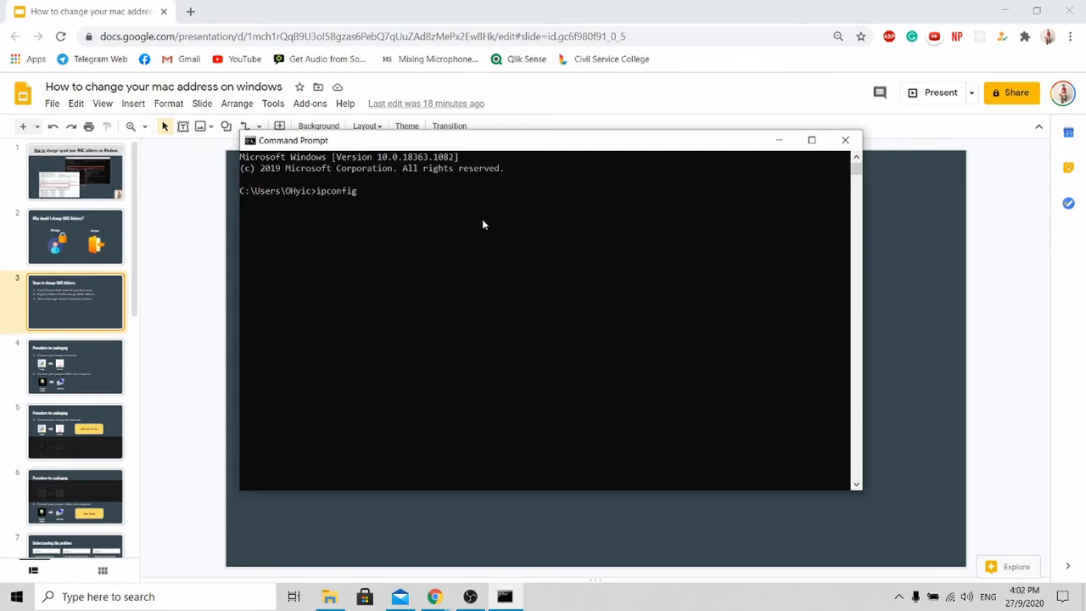
pyautogui.press('enter')
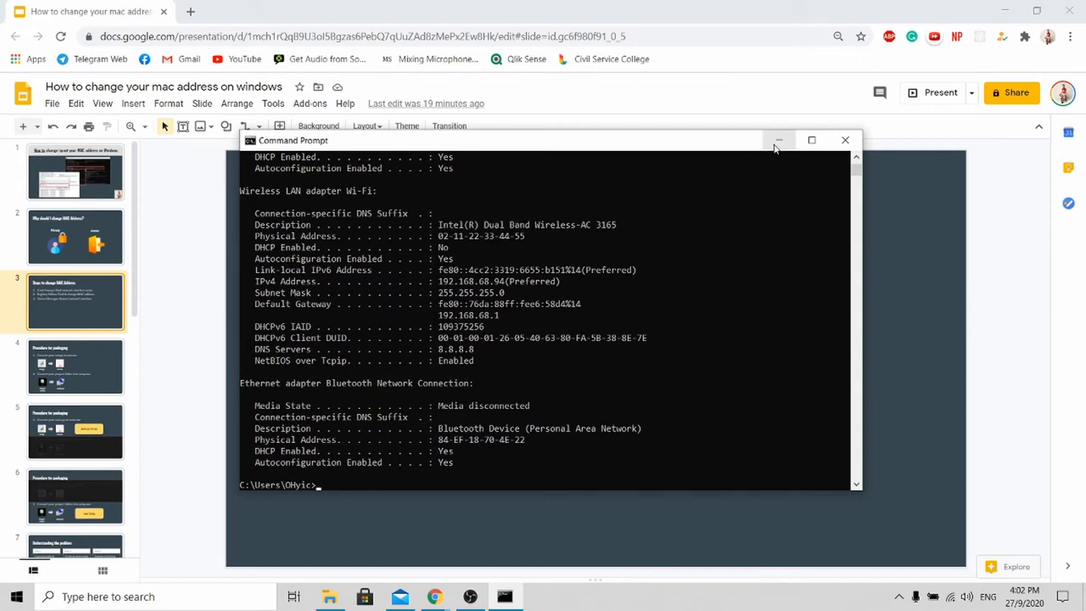
pyautogui.moveTo(776, 140)
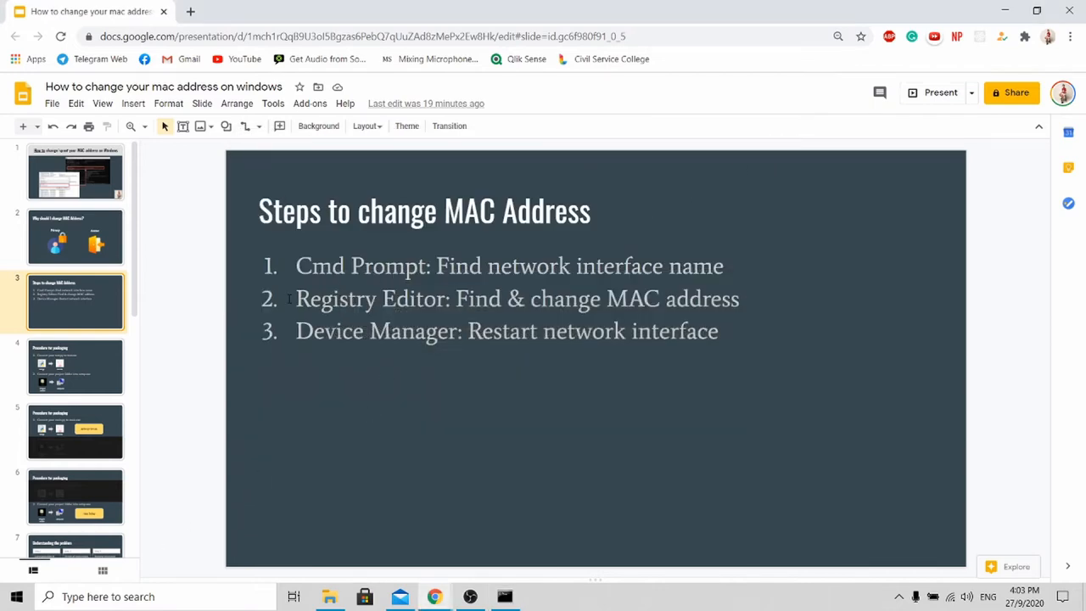
pyautogui.click(48, 596)
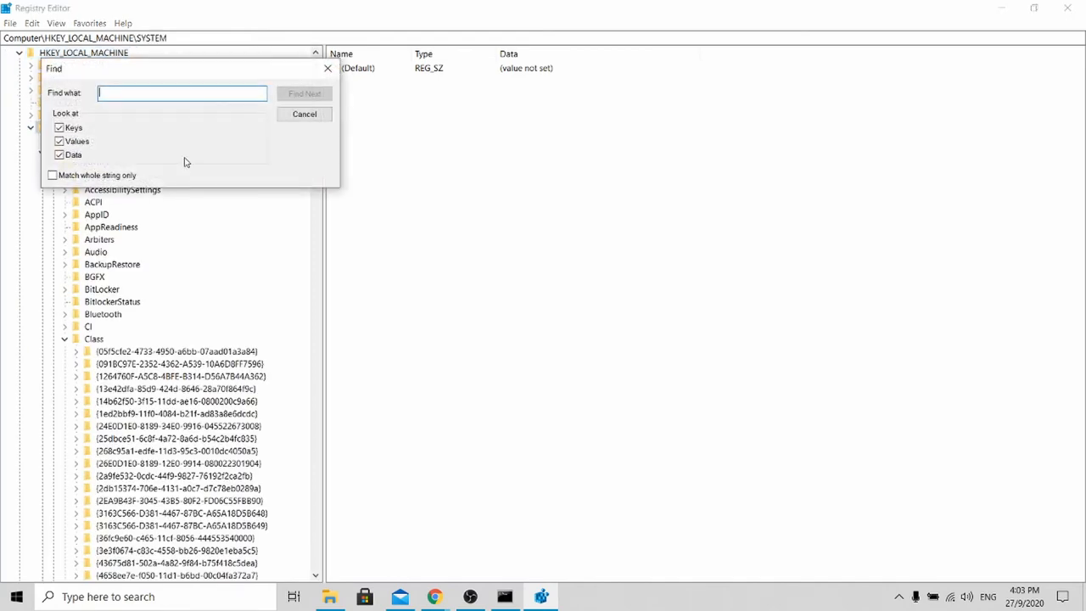
# Search the registry for 'Intel(R) Dual Band Wireless-AC 3165' to reach its 0002 key
pyautogui.write('Intel(R) Dual Band Wireless-AC 3165')
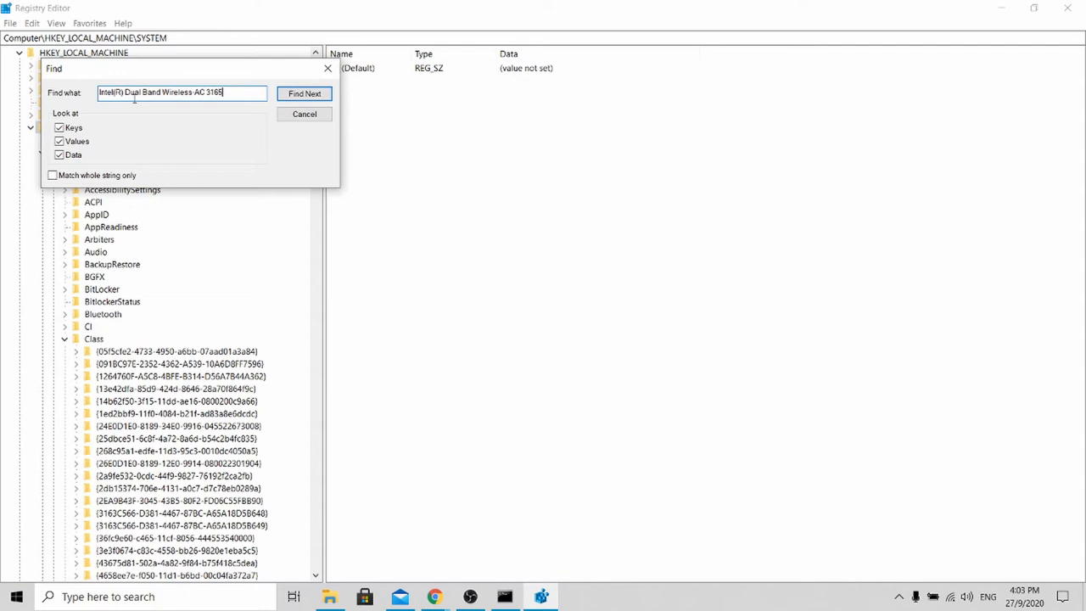
pyautogui.click(304, 93)
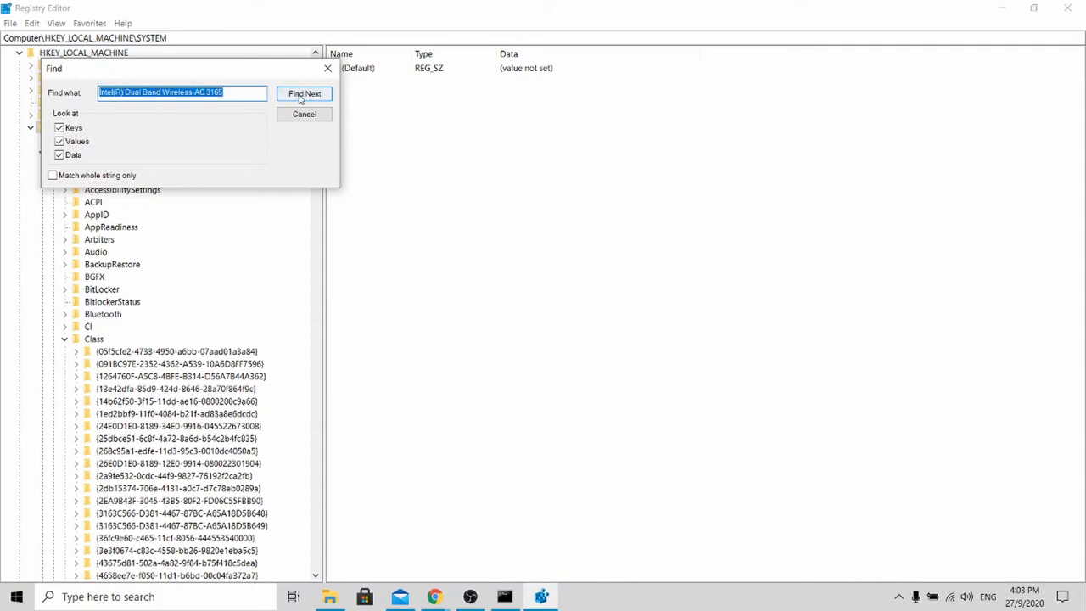
pyautogui.click(304, 94)
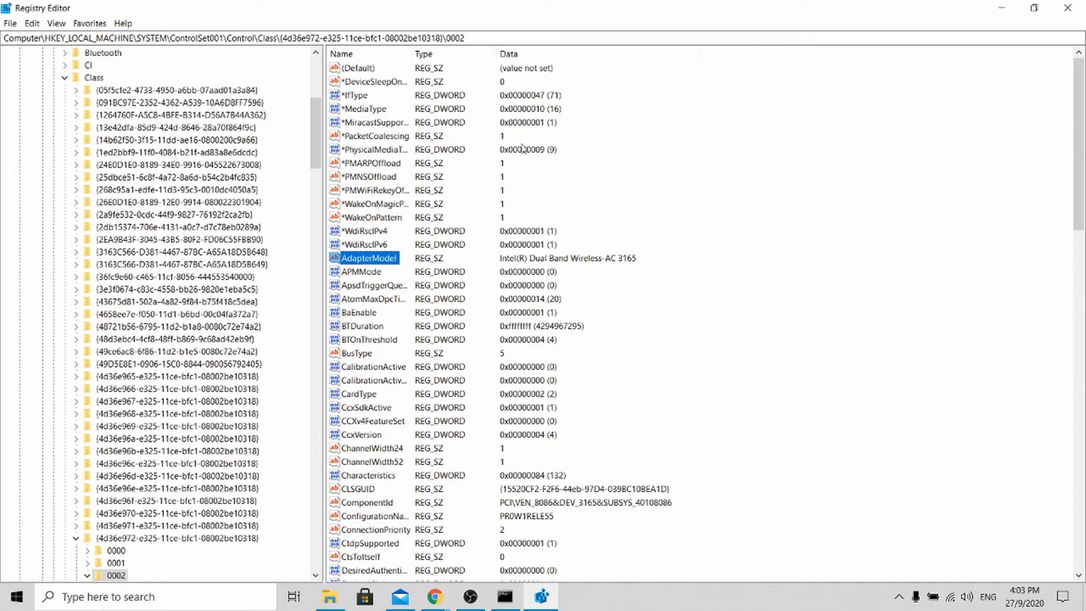
pyautogui.moveTo(650, 120)
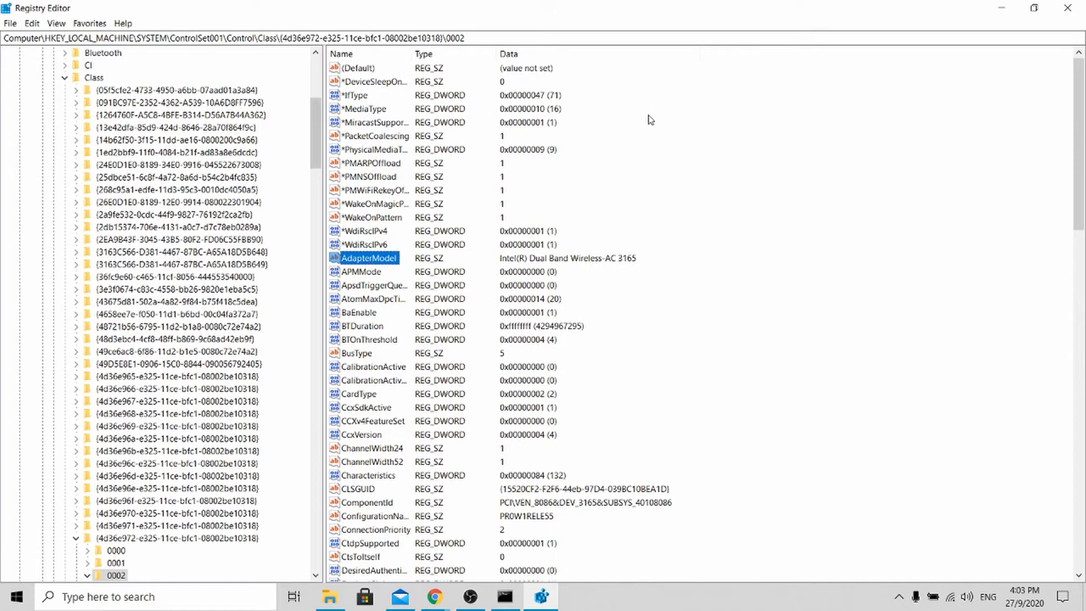
pyautogui.moveTo(568, 269)
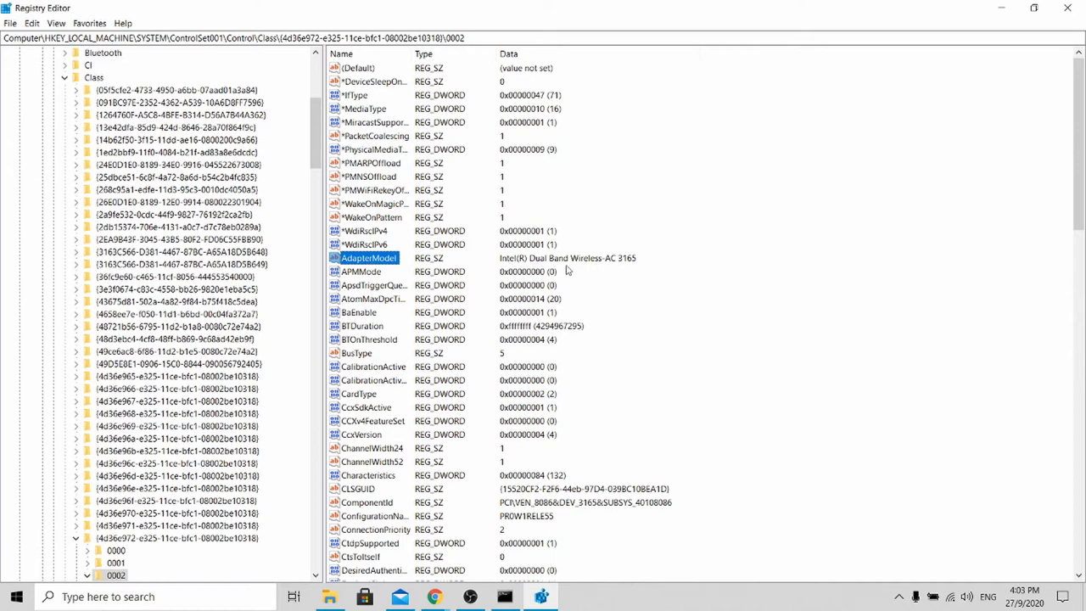
pyautogui.moveTo(447, 289)
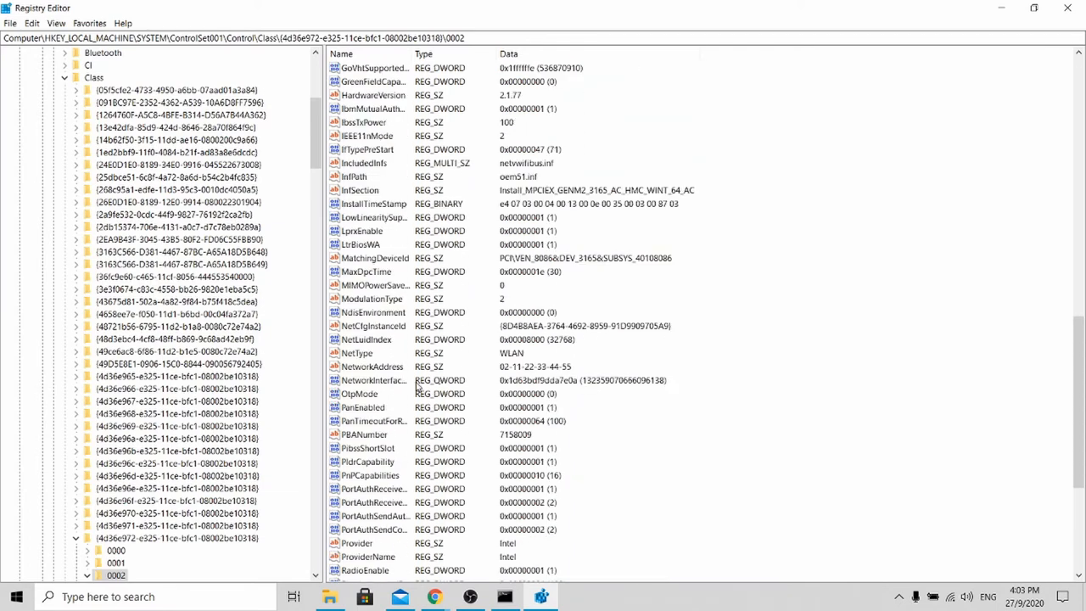
pyautogui.moveTo(370, 373)
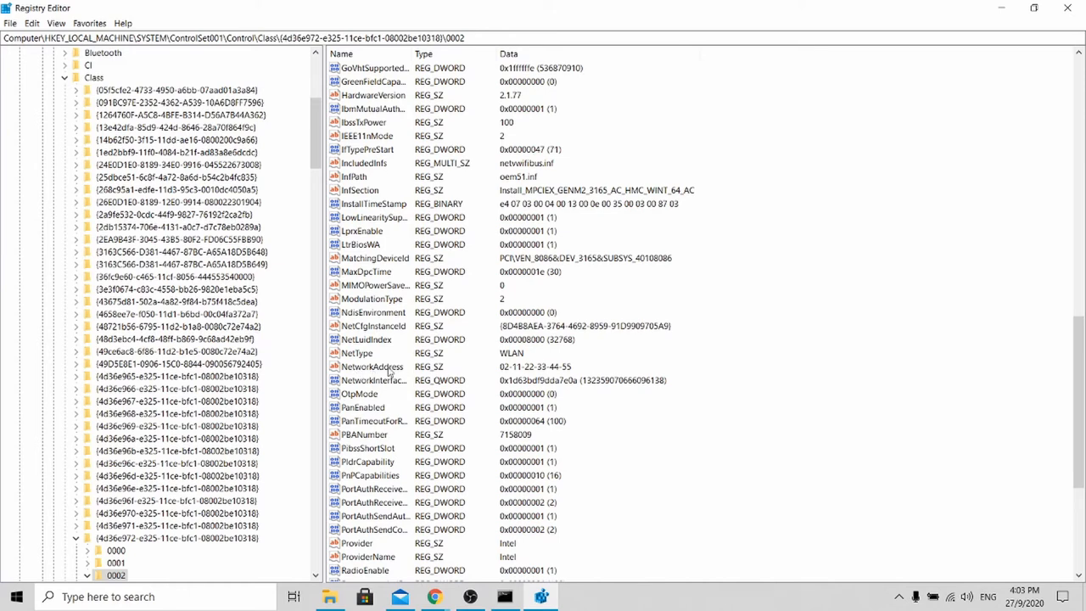
pyautogui.click(757, 353)
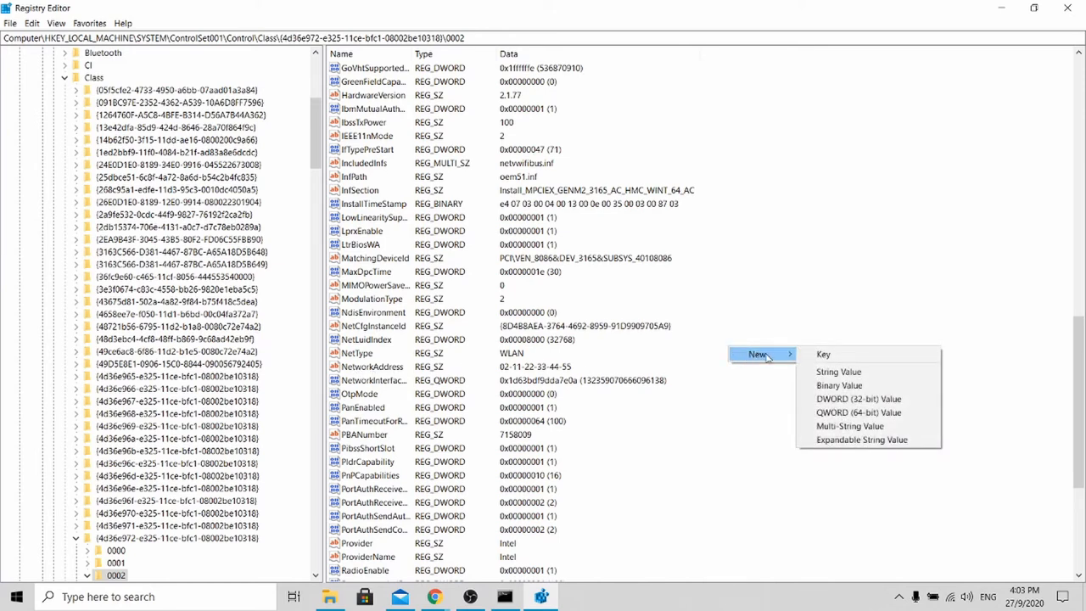
pyautogui.moveTo(838, 371)
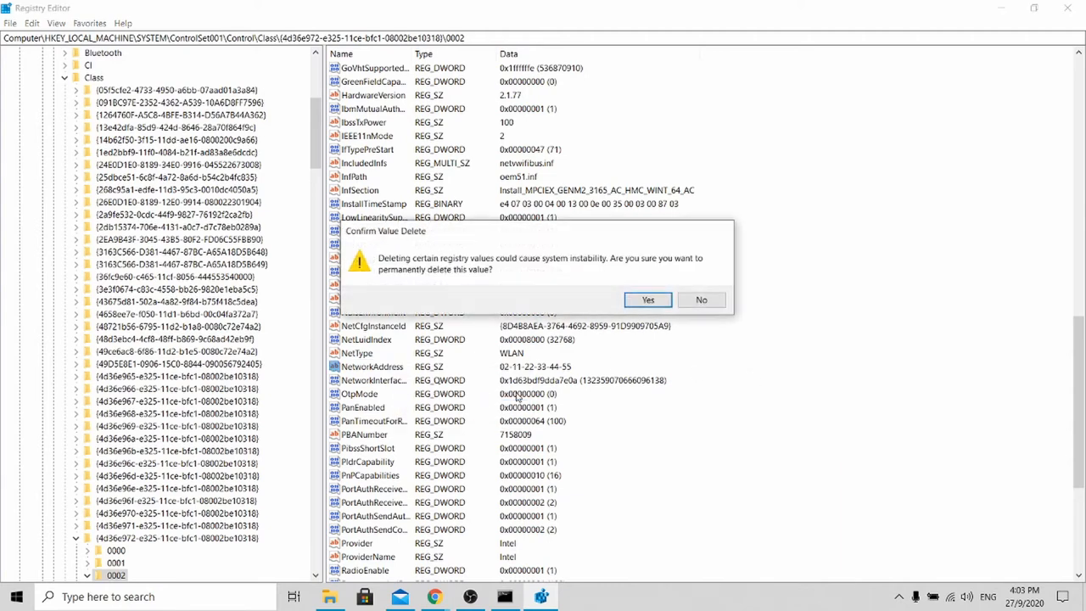
pyautogui.click(647, 300)
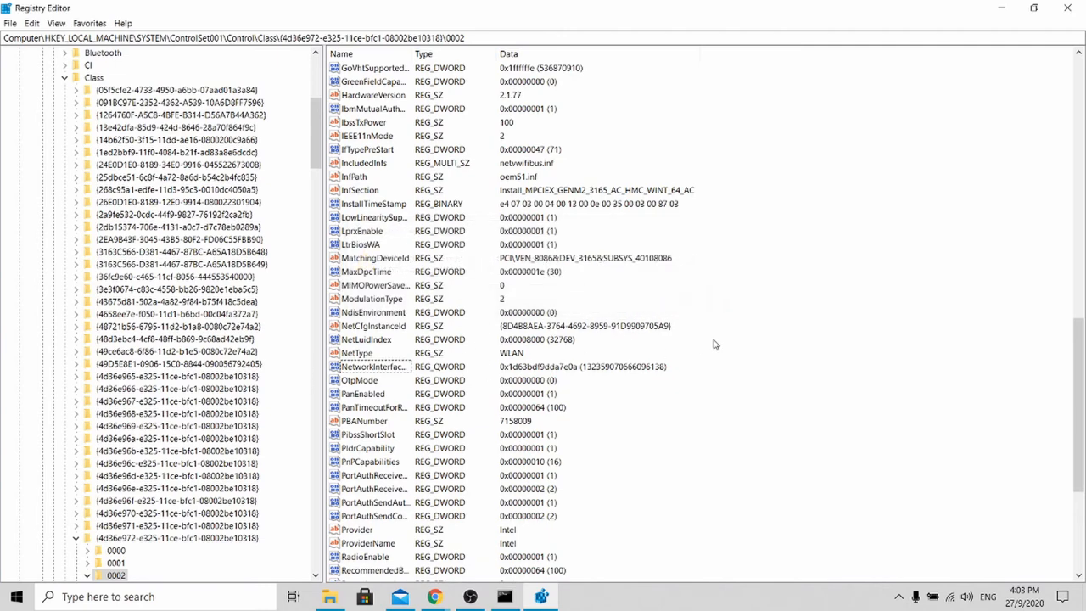
# Create a string value named NetworkAddress and open its data editor
pyautogui.click(743, 347)
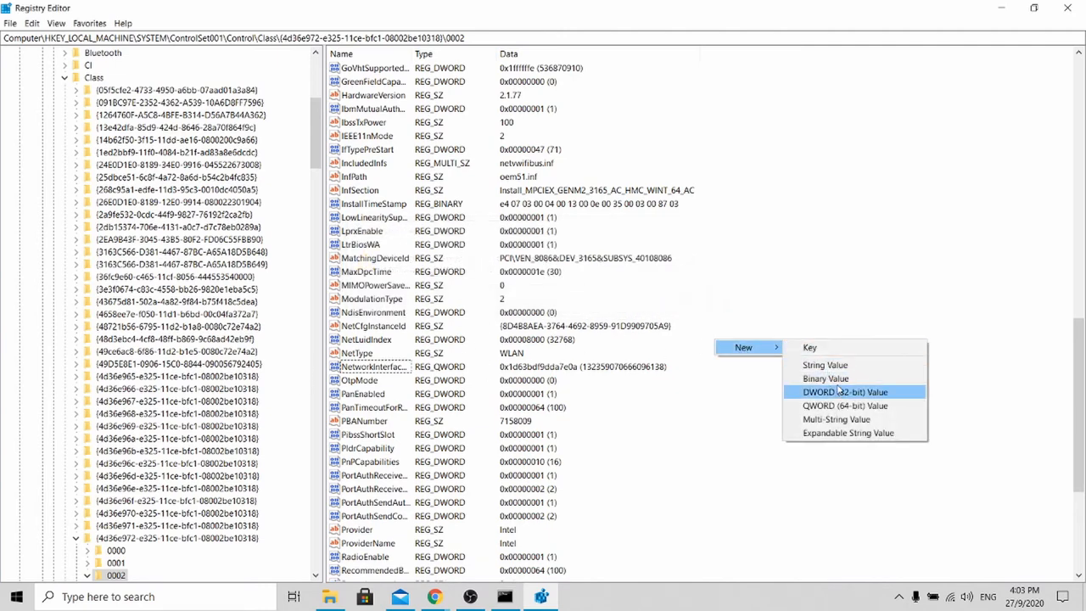
pyautogui.click(843, 391)
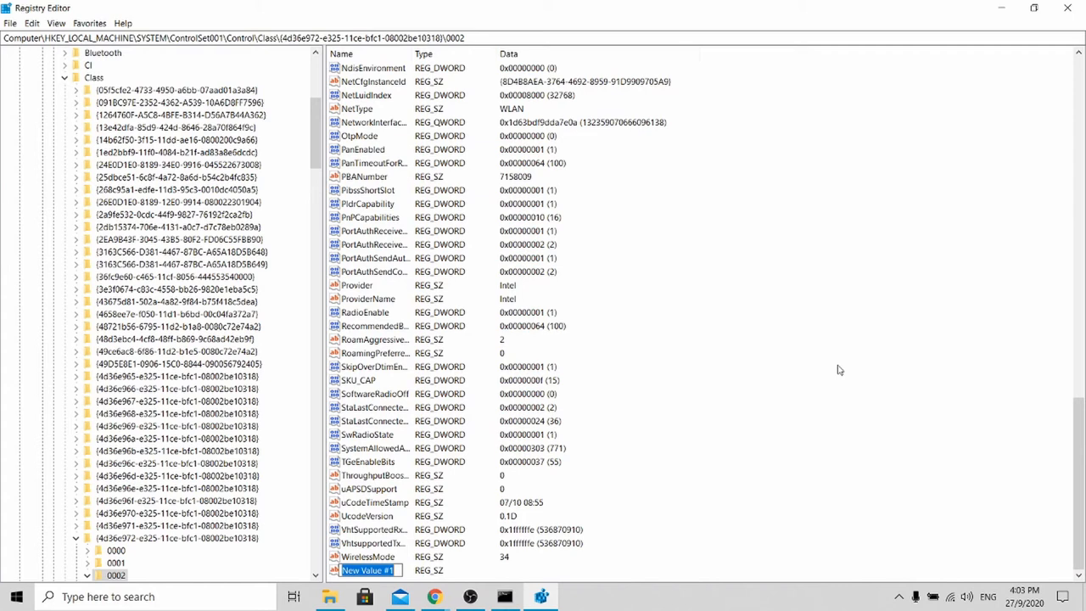
pyautogui.write('NetworkAddress')
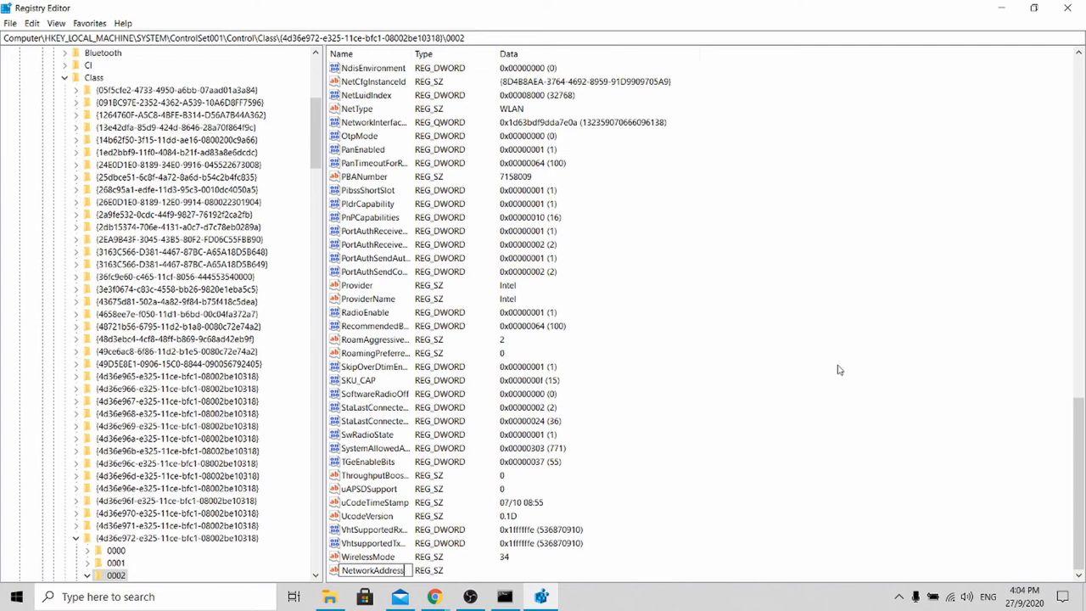
pyautogui.doubleClick(371, 570)
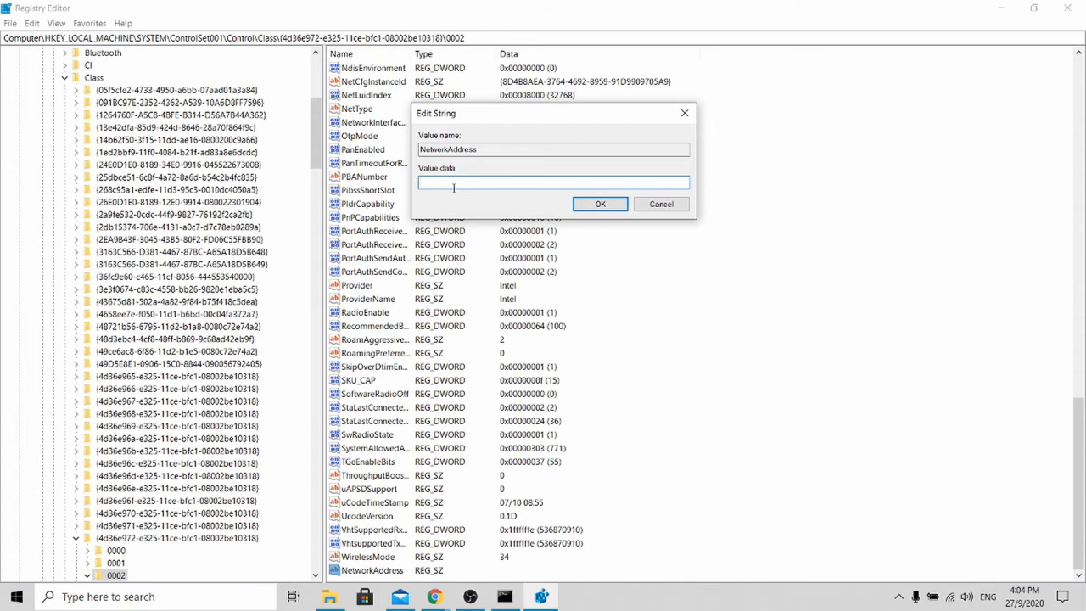
# Set NetworkAddress data to 02-AA-BB-CC-DD-EE and confirm
pyautogui.write('0')
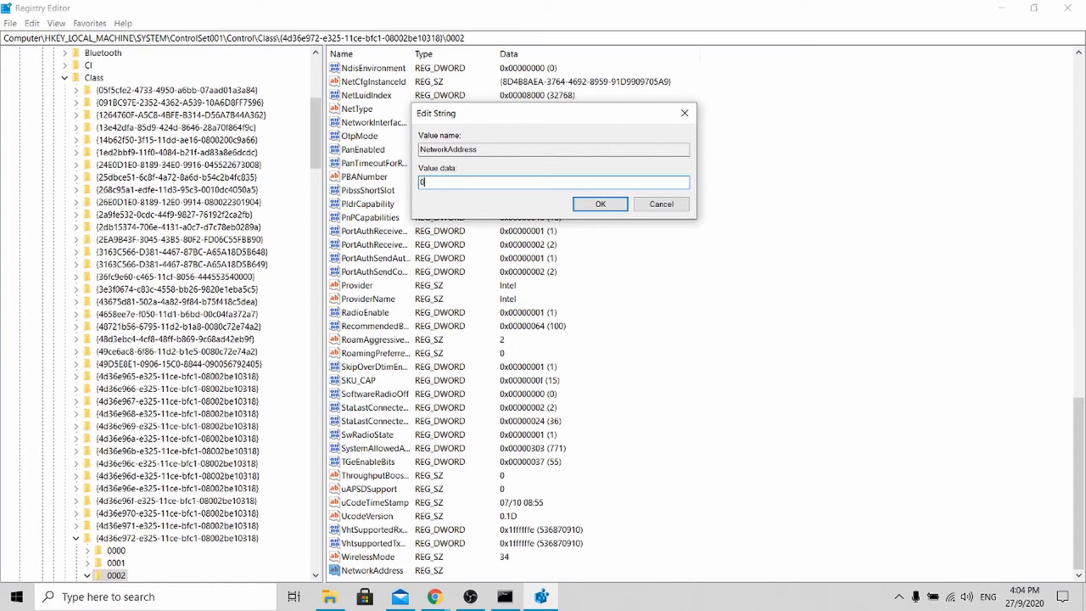
pyautogui.write('E')
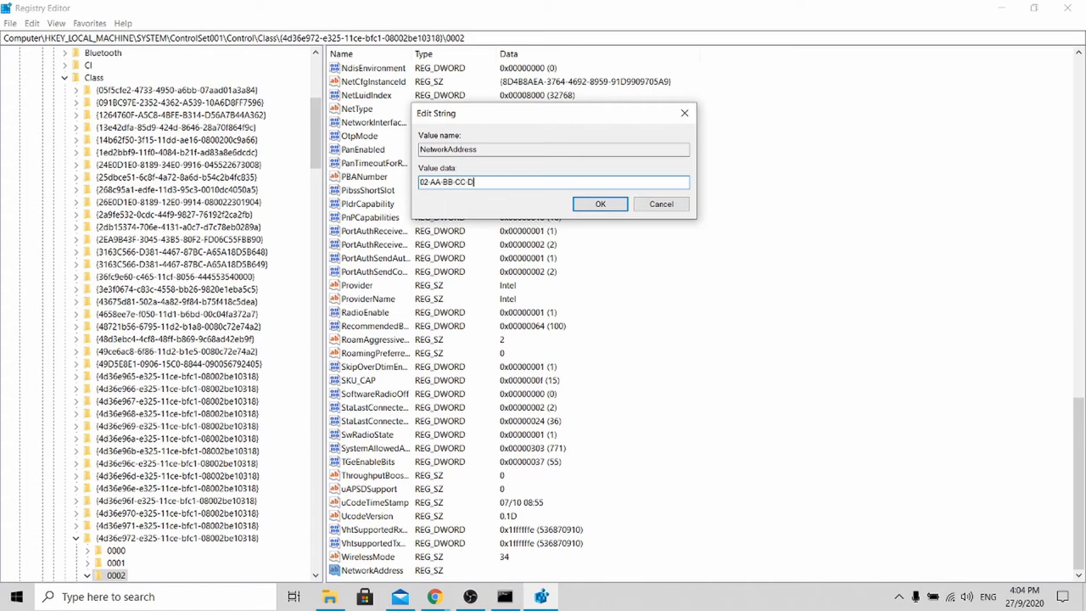
pyautogui.write('D-EE')
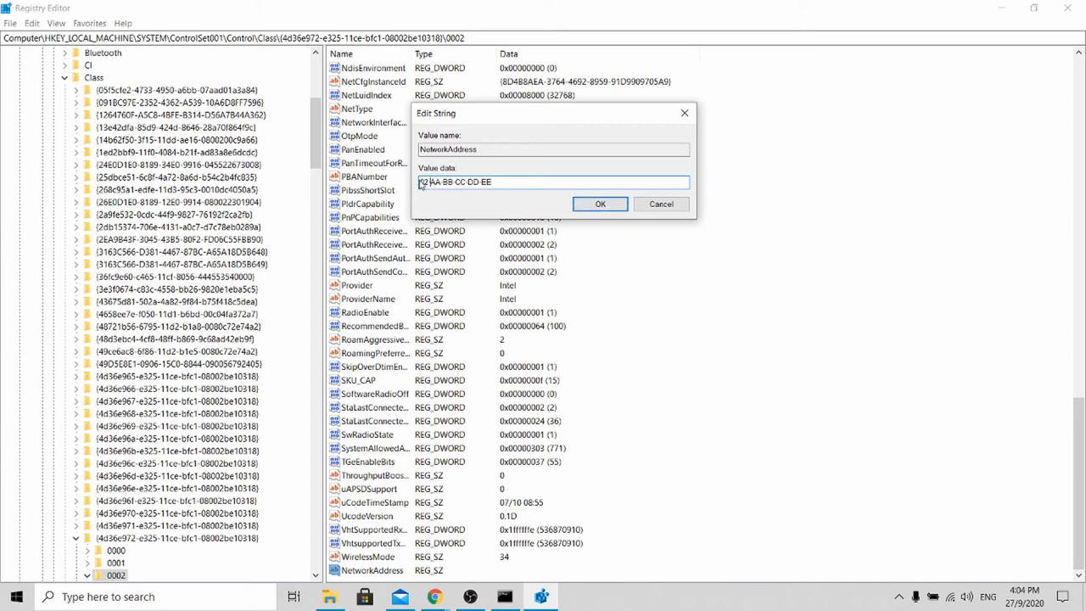
pyautogui.click(600, 204)
pyautogui.write('CONTROL')
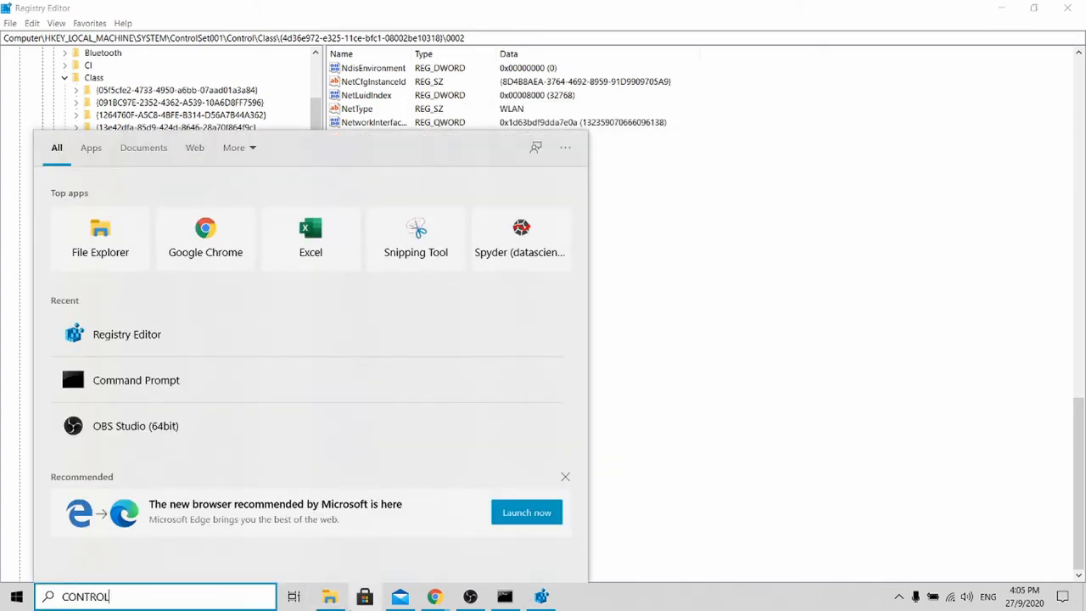
# In Device Manager, expand Network adapters and bring up the Intel Wireless-AC 3165 menu
pyautogui.press('enter')
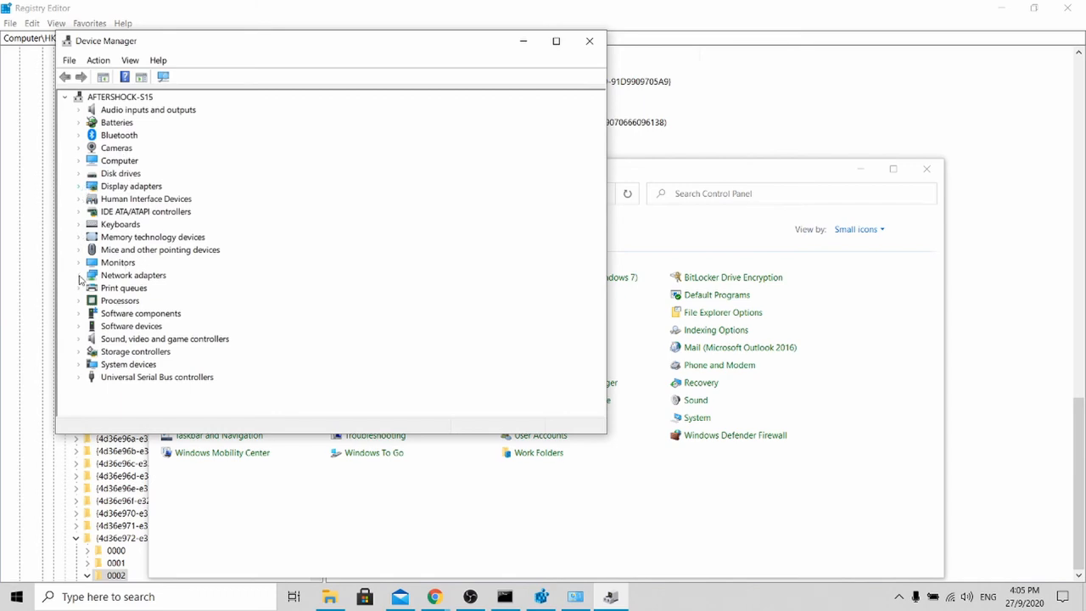
pyautogui.click(79, 275)
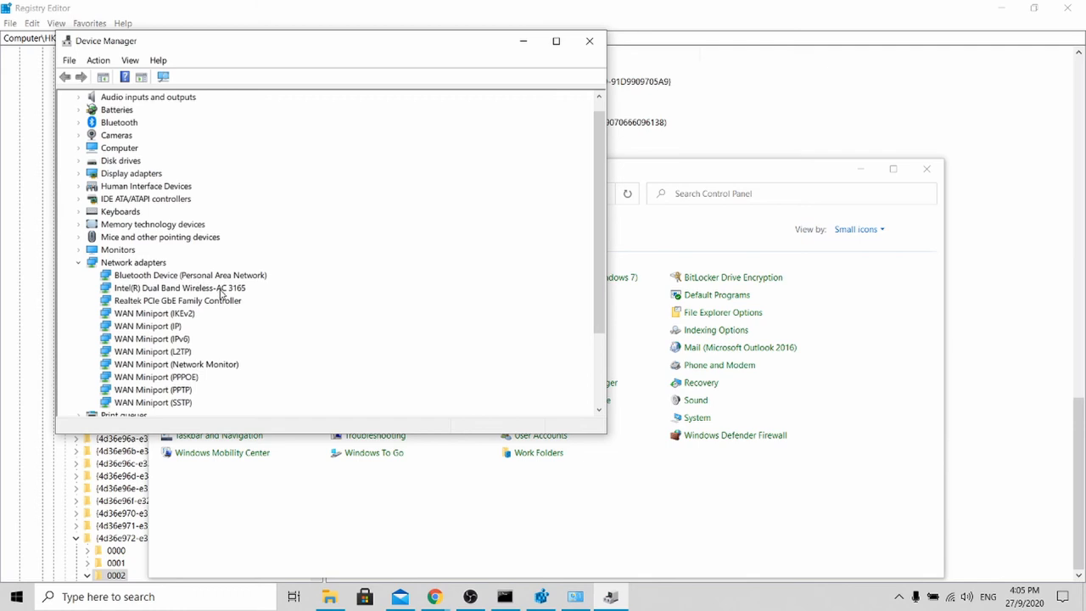
pyautogui.rightClick(178, 288)
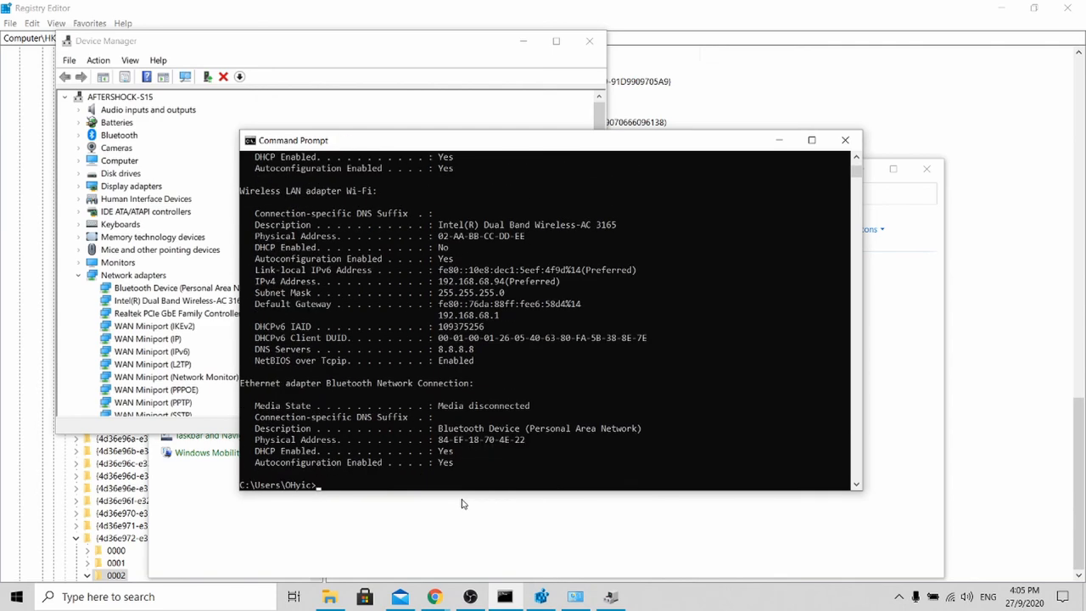
# Select the Wi-Fi physical address 02-AA-BB-CC-DD-EE in the ipconfig output
pyautogui.moveTo(438, 235); pyautogui.dragTo(524, 235)
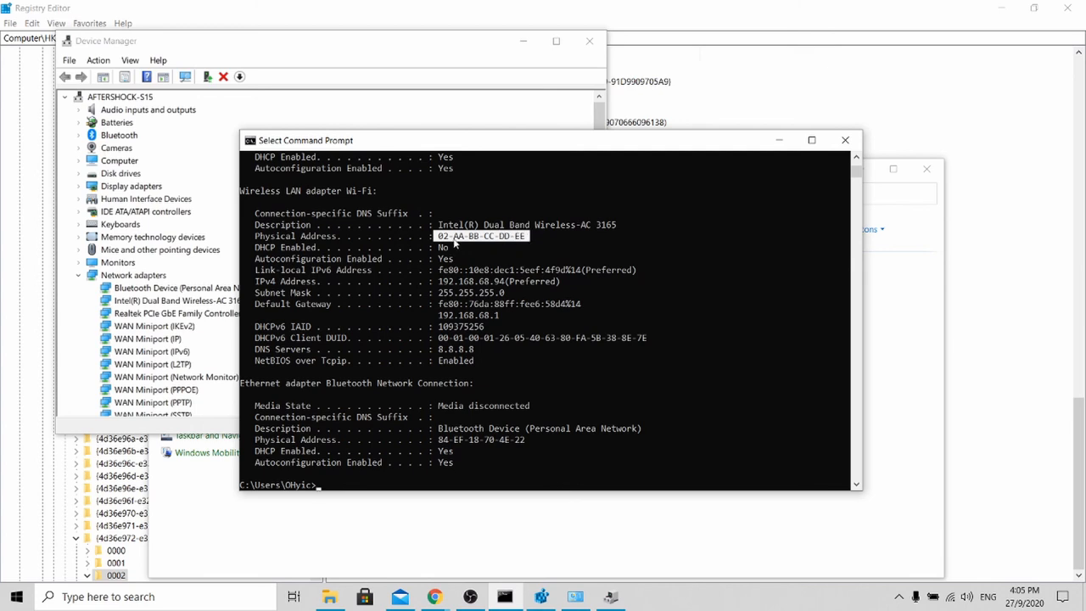
pyautogui.moveTo(494, 243)
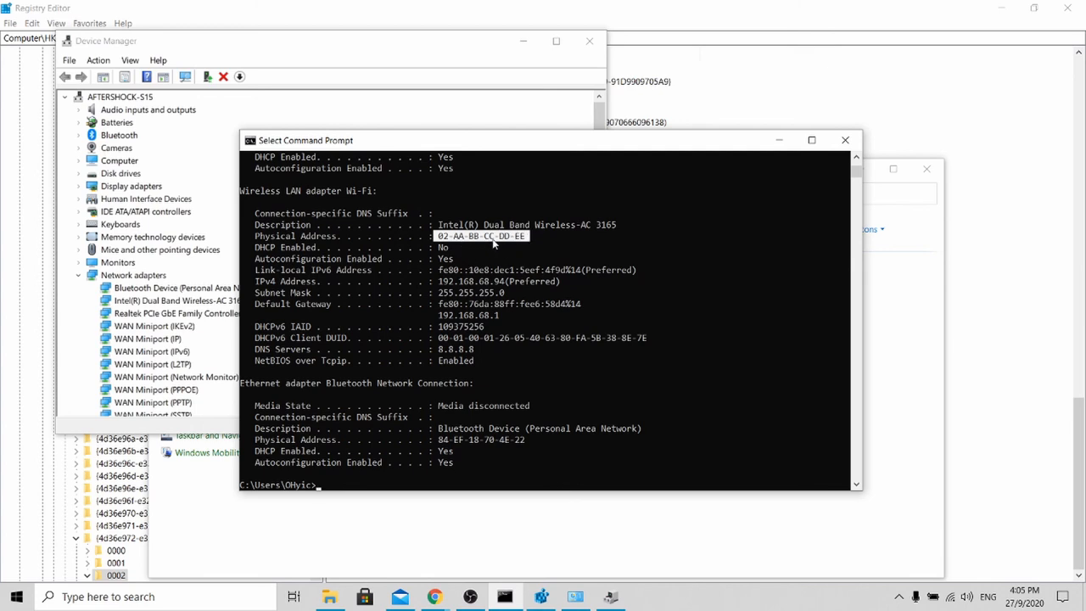
pyautogui.moveTo(62, 154)
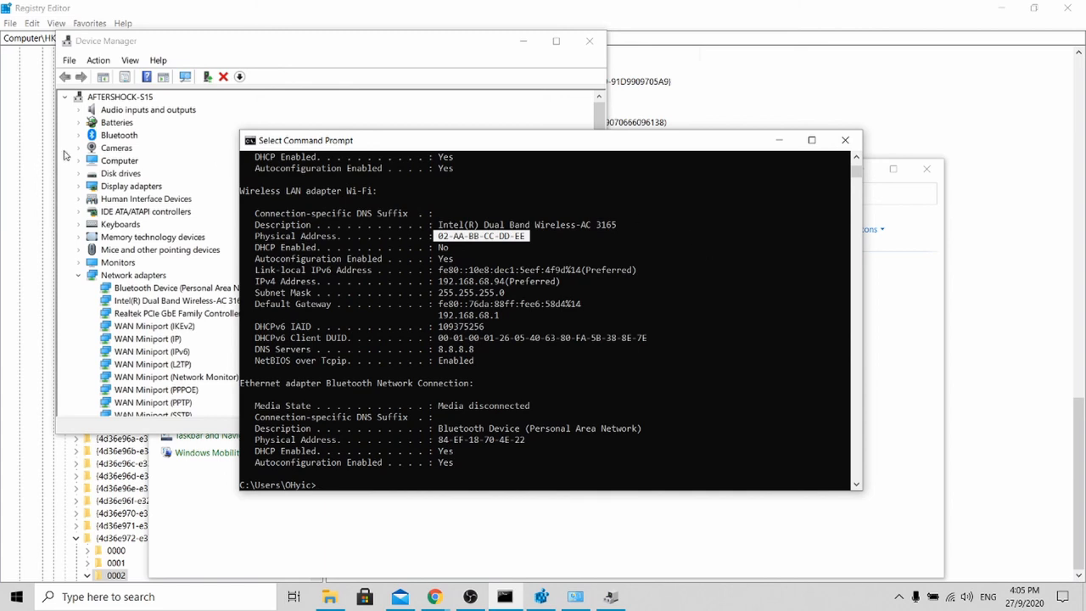
pyautogui.moveTo(361, 467)
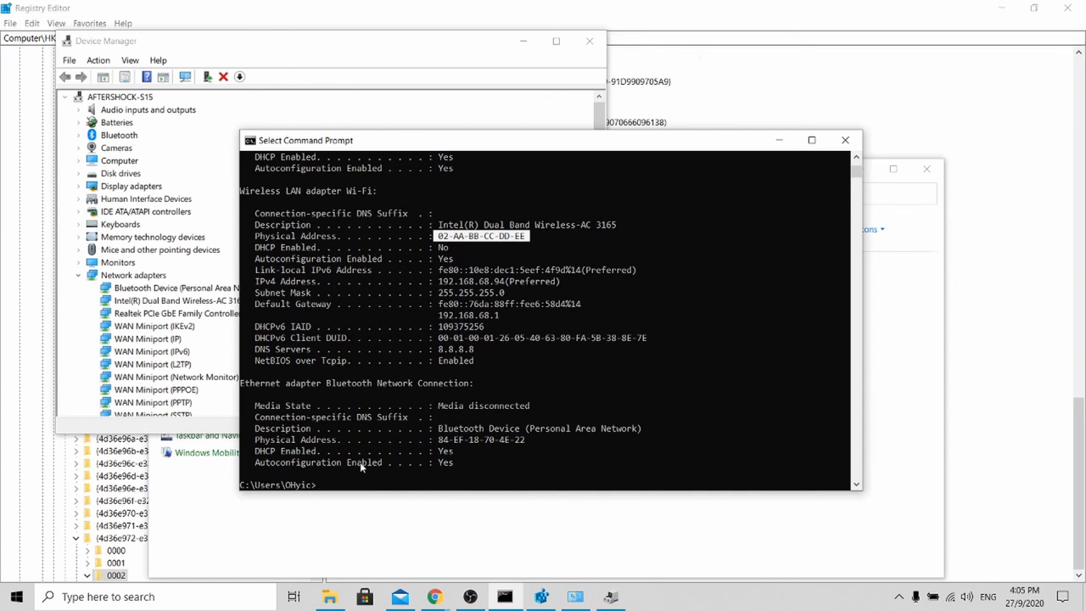
pyautogui.moveTo(388, 477)
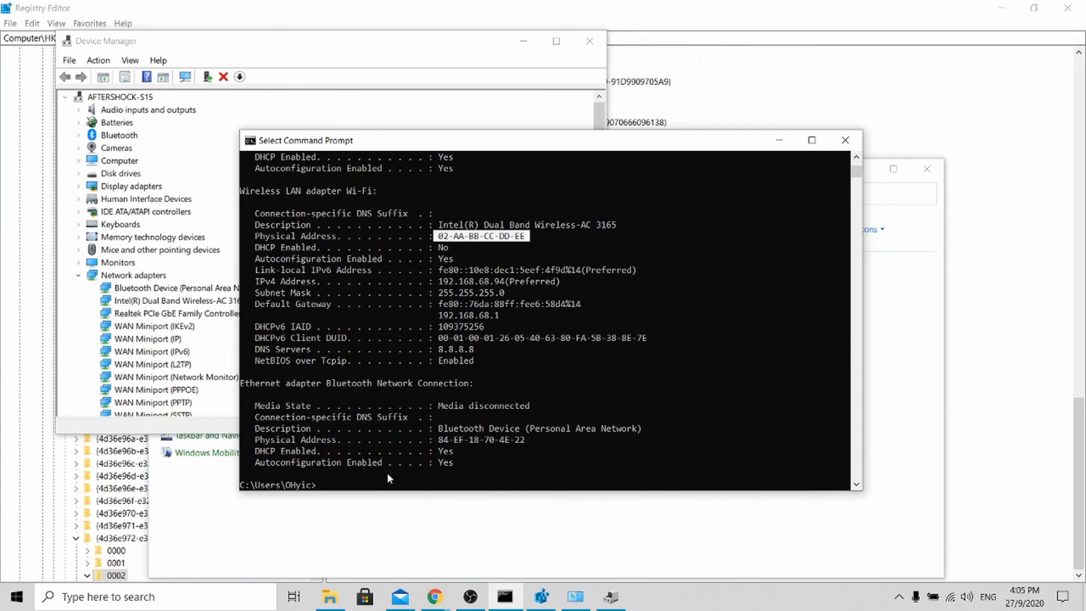